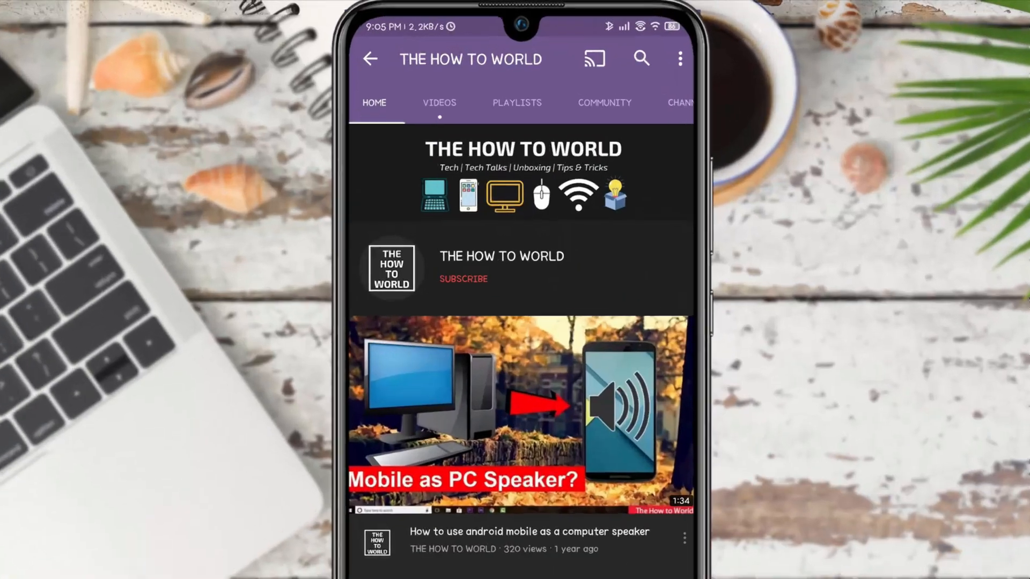
Step: Switch the library panel from Stock Media to the project's own Media with the Intro 9.0 clip
click(463, 279)
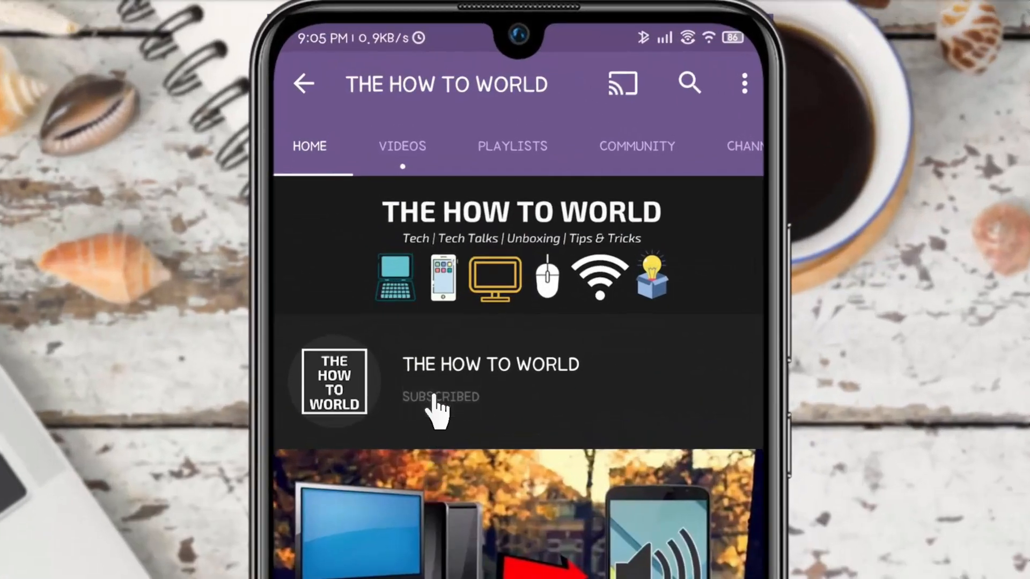
click(736, 393)
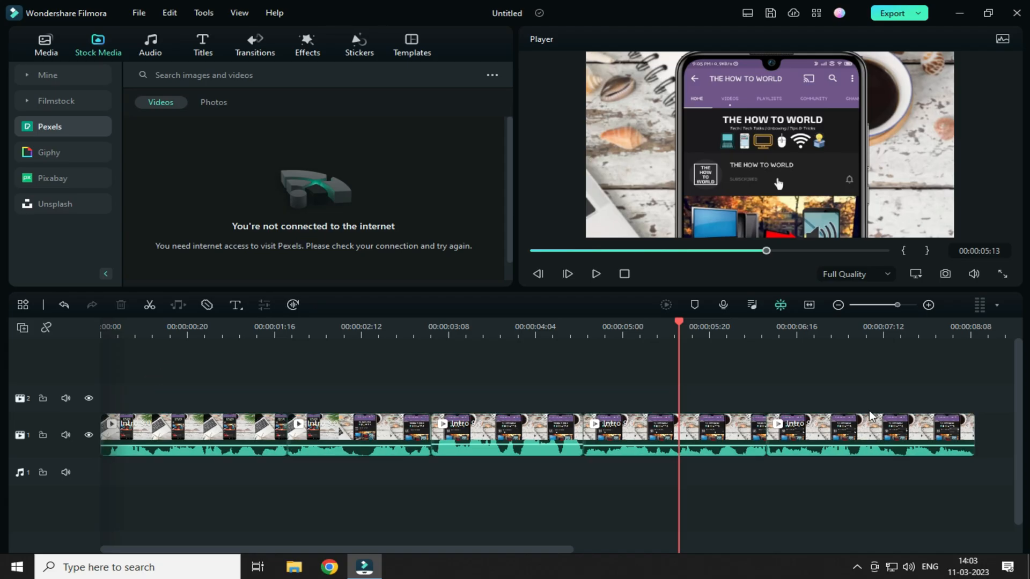
mouse_move(258, 376)
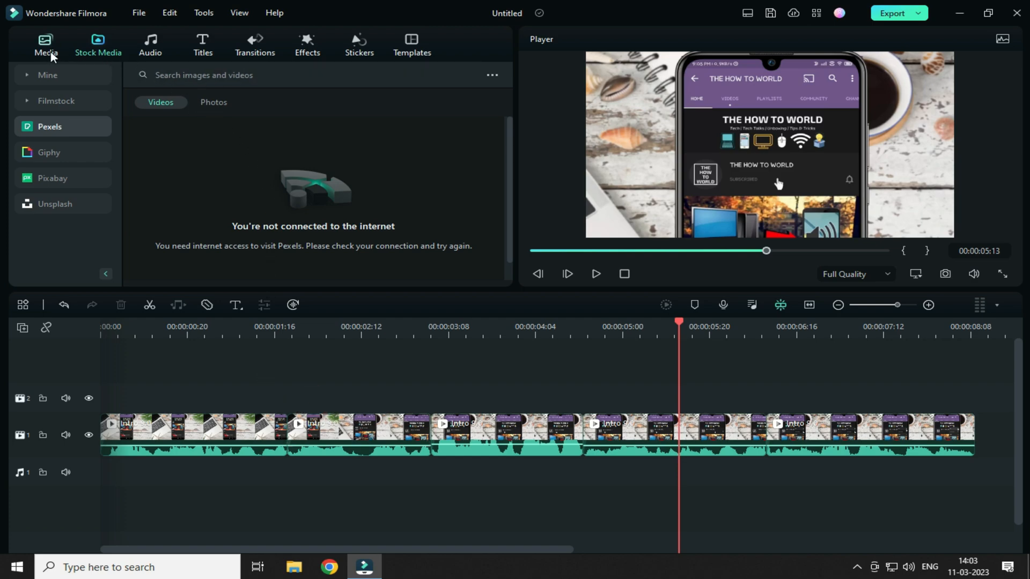
click(45, 45)
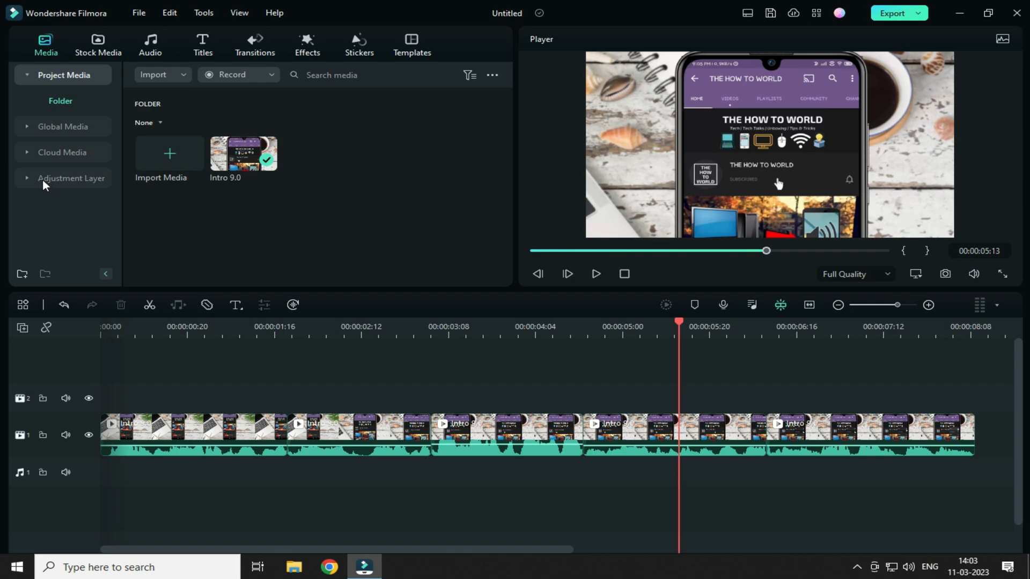
Step: Place an Adjustment Layer preset on track 2 stretched to the clips' full 8:09 length
click(70, 178)
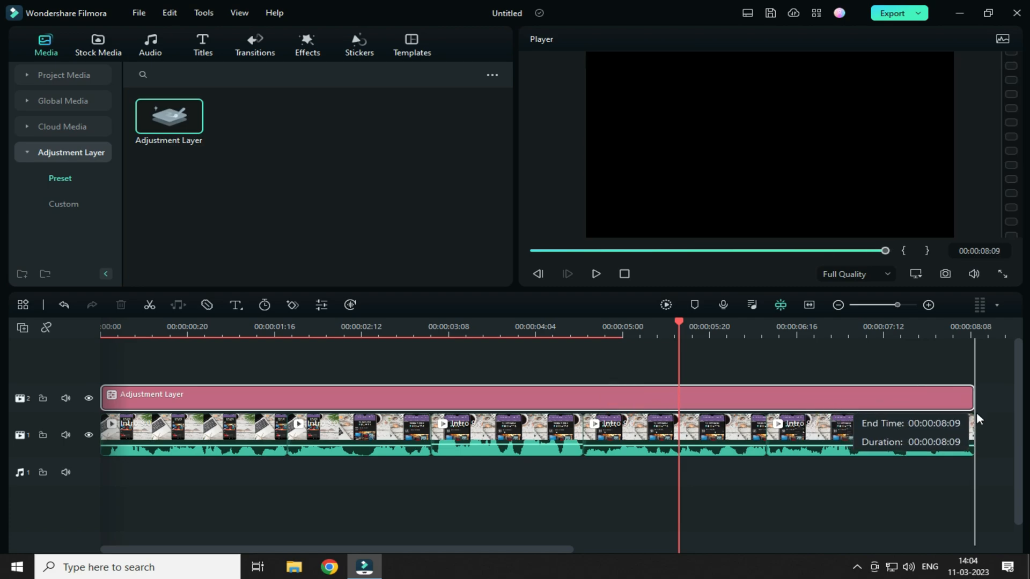
Step: Bring up the adjustment layer's Color > Basic settings with temperature and tint at zero
double_click(445, 397)
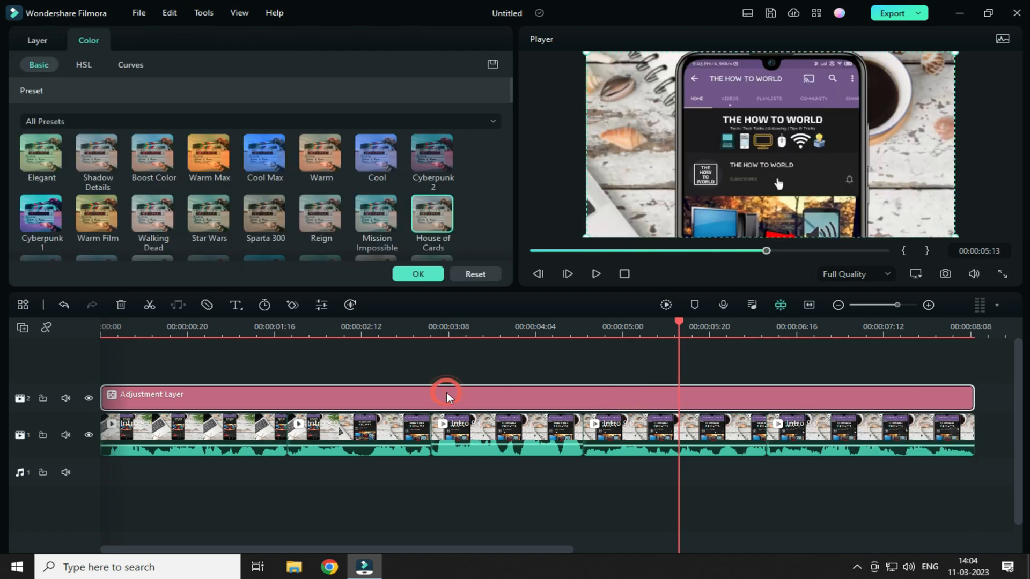
click(265, 218)
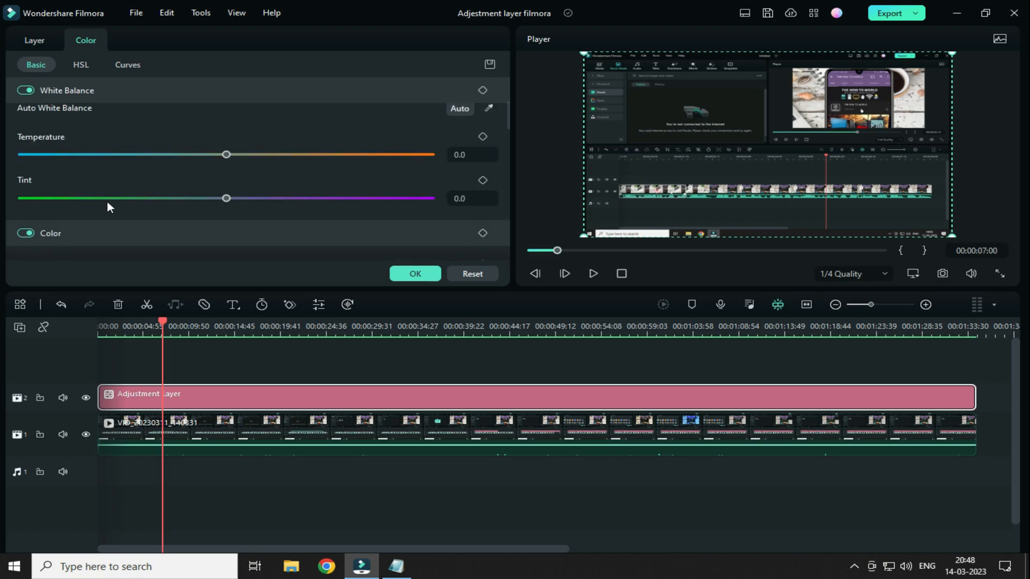
Step: Review White Balance, Light, Vignette and Color Match settings and confirm with OK
scroll(down, 3)
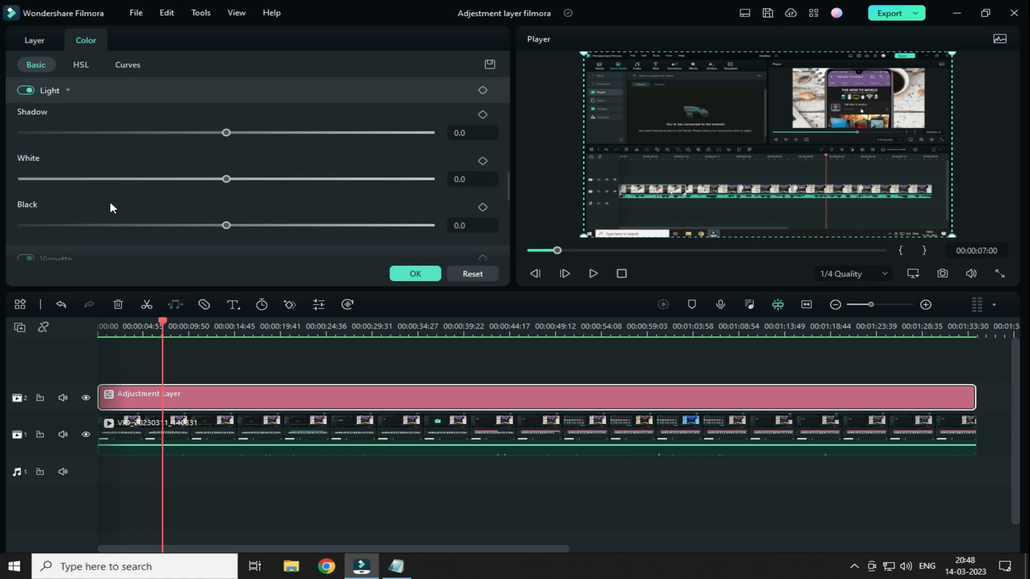
scroll(down, 3)
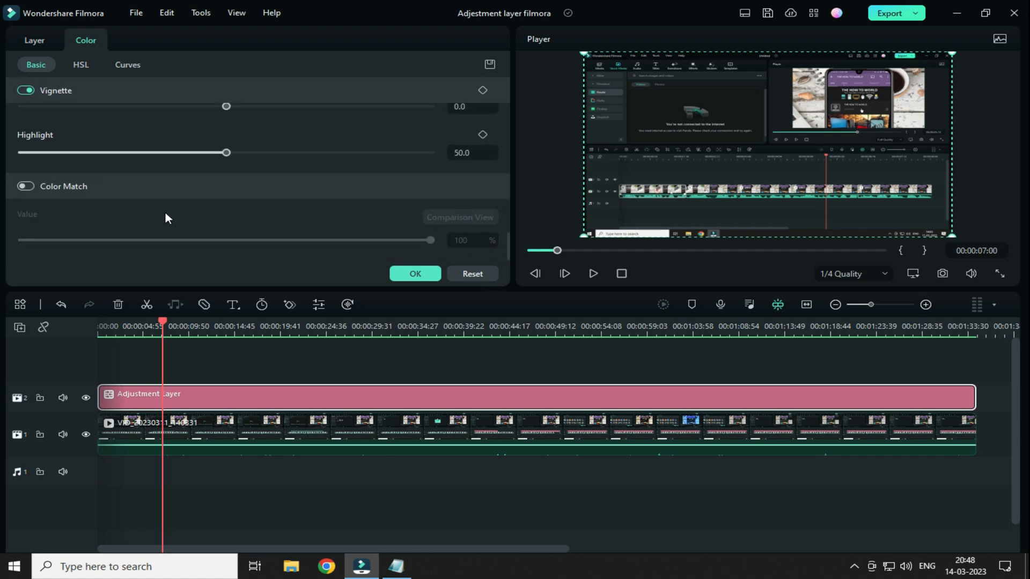
click(414, 273)
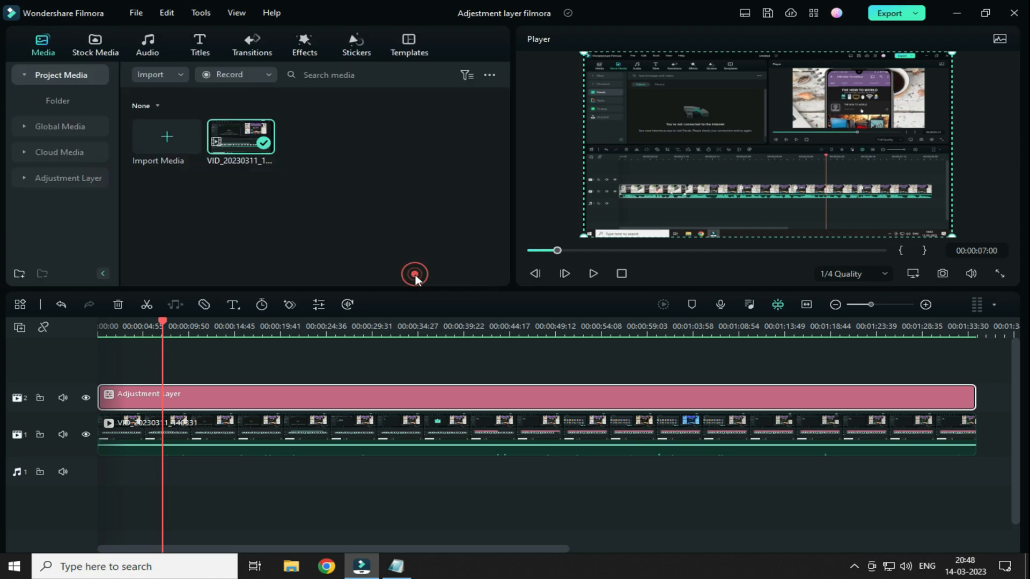